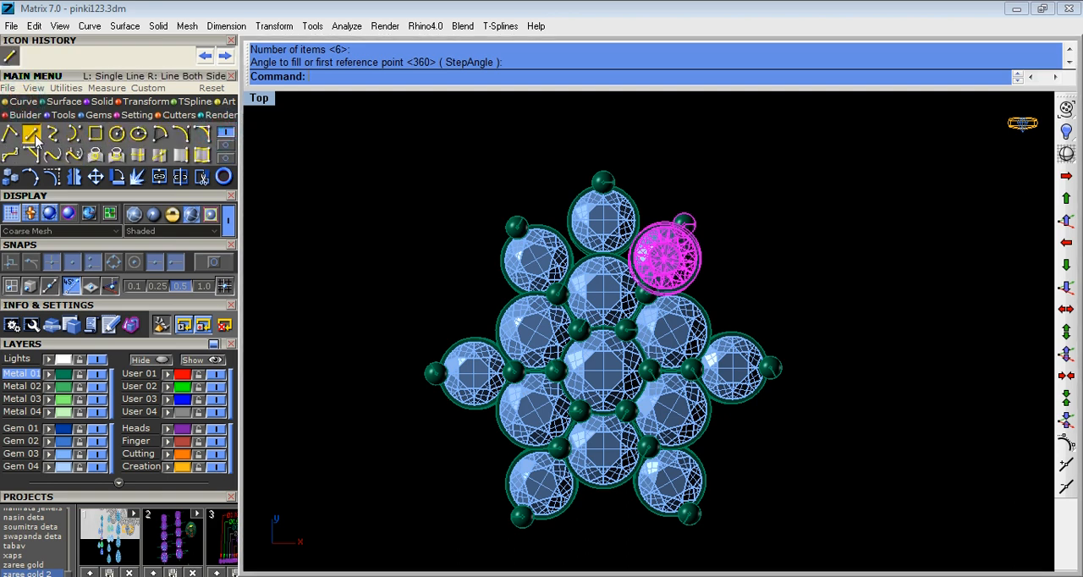
# - Nudge the edge gem into place, set its rotation centre and delete the surplus gem with its prongs
pyautogui.click(36, 133)
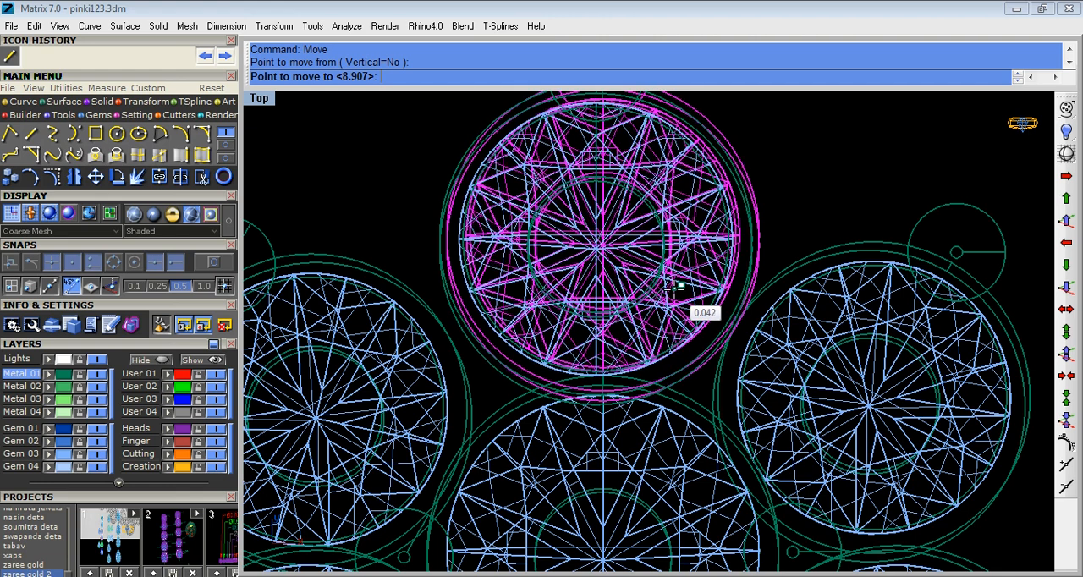
pyautogui.moveTo(680, 287); pyautogui.dragTo(684, 291)
pyautogui.write('r')
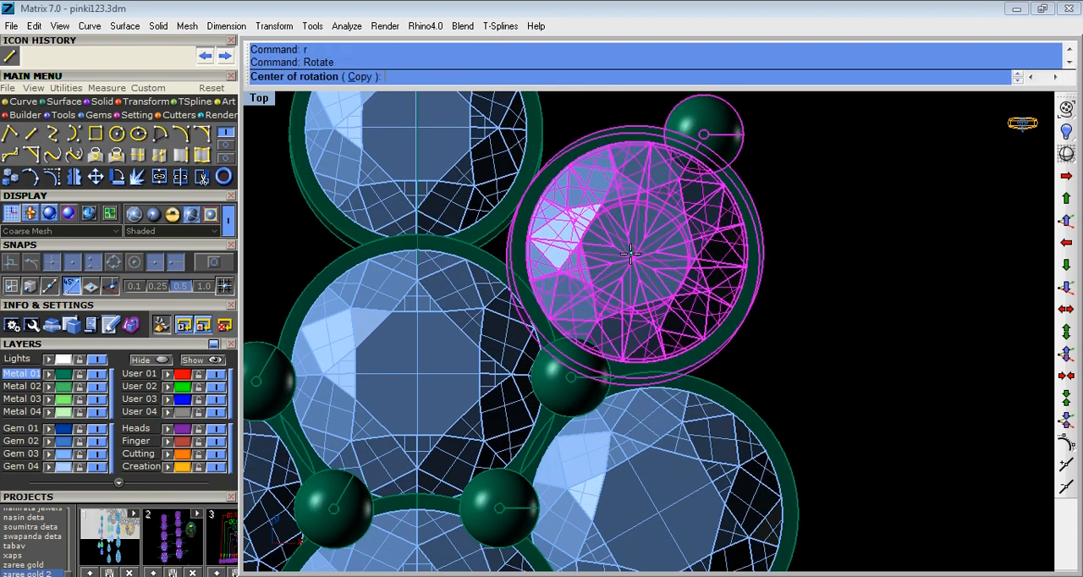
pyautogui.click(631, 254)
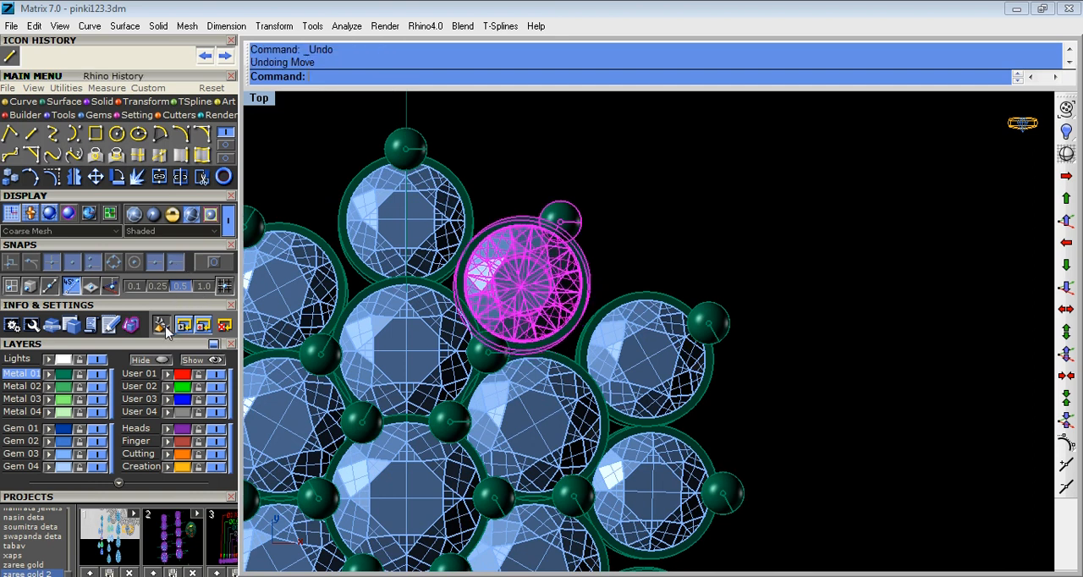
pyautogui.click(161, 327)
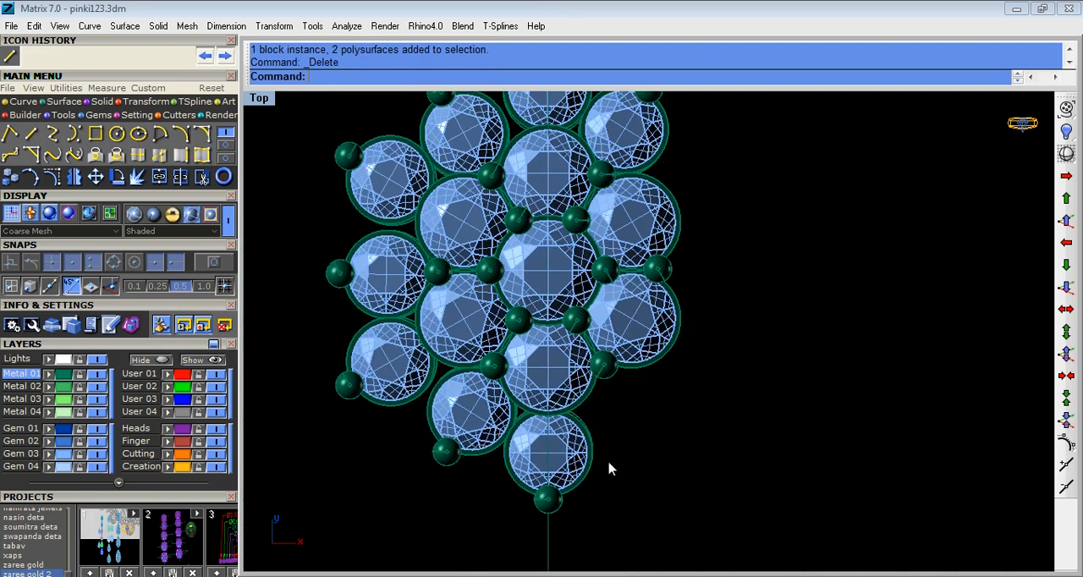
# - Rotate-copy the gem from a reference point and move it to its new position at the cluster edge
pyautogui.click(474, 419)
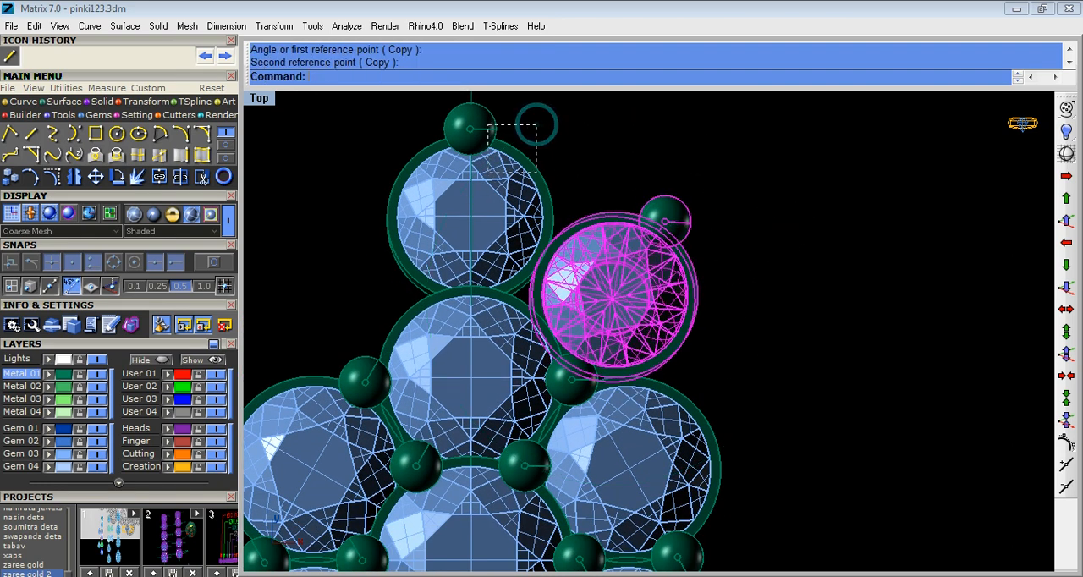
pyautogui.write('aa')
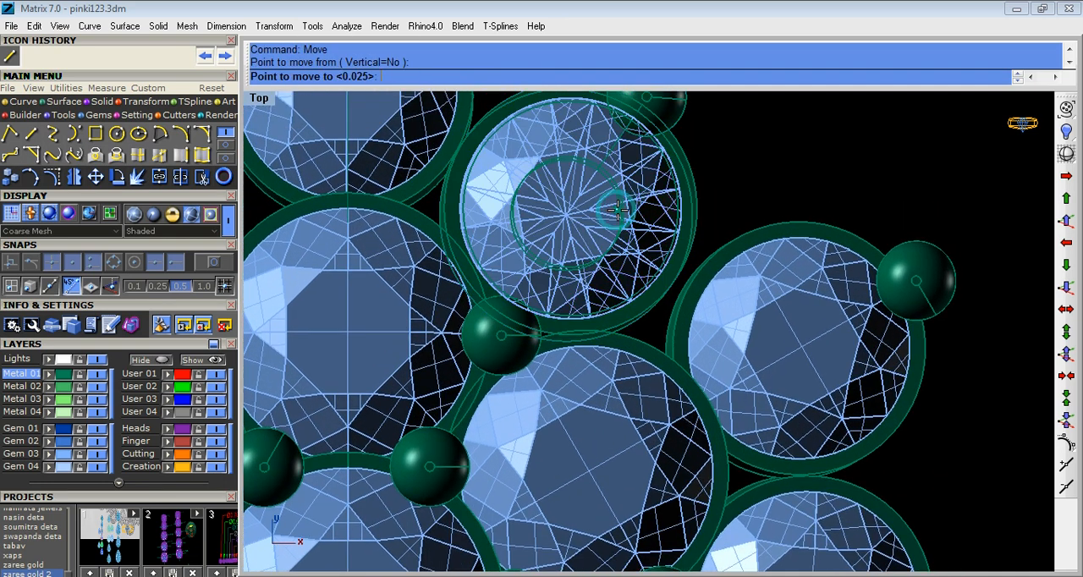
pyautogui.click(609, 211)
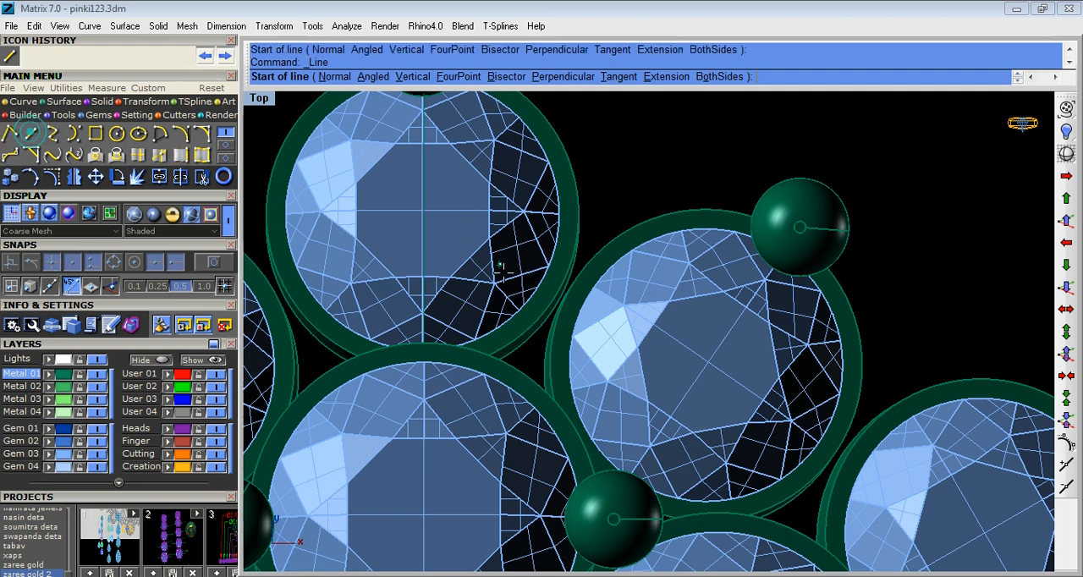
# - Display the Top viewport in Wireframe so the stones' facet outlines show
pyautogui.click(465, 240)
pyautogui.write('q')
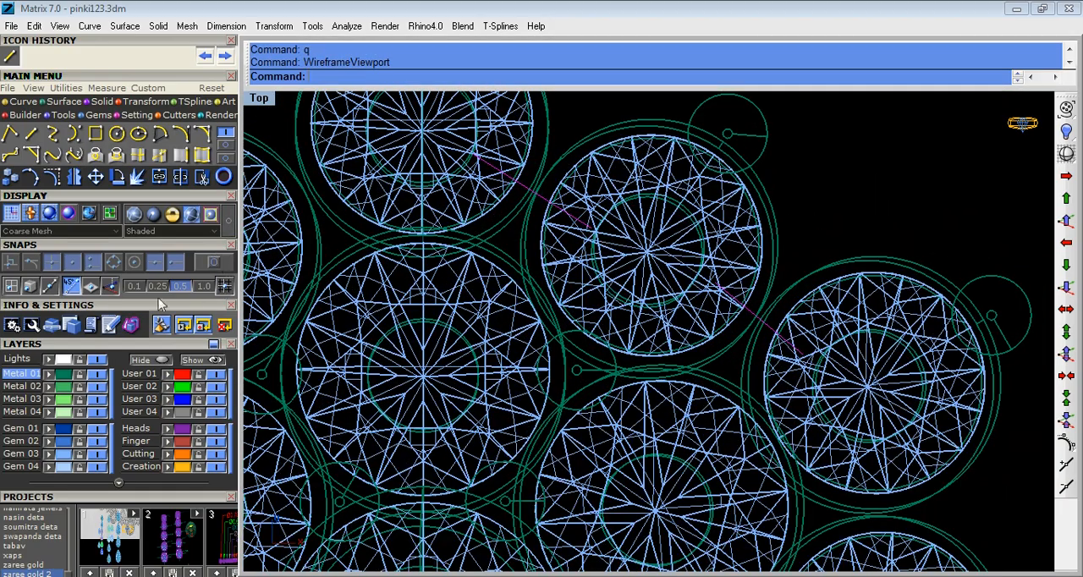
pyautogui.moveTo(155, 119)
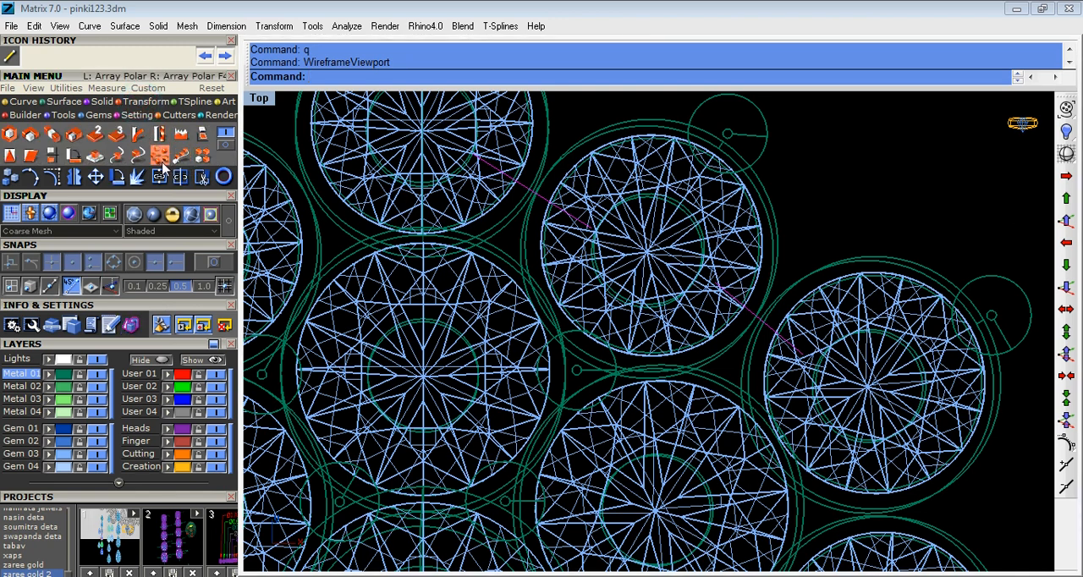
# - Run HideSwap to reveal the collets and prong posts in the shaded Perspective view
pyautogui.click(159, 154)
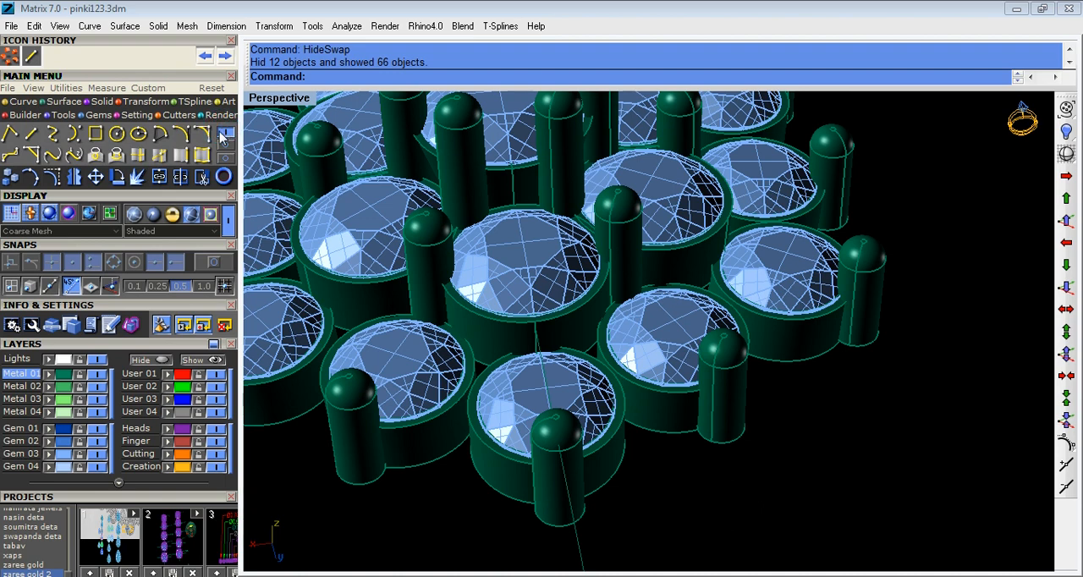
pyautogui.moveTo(179, 156)
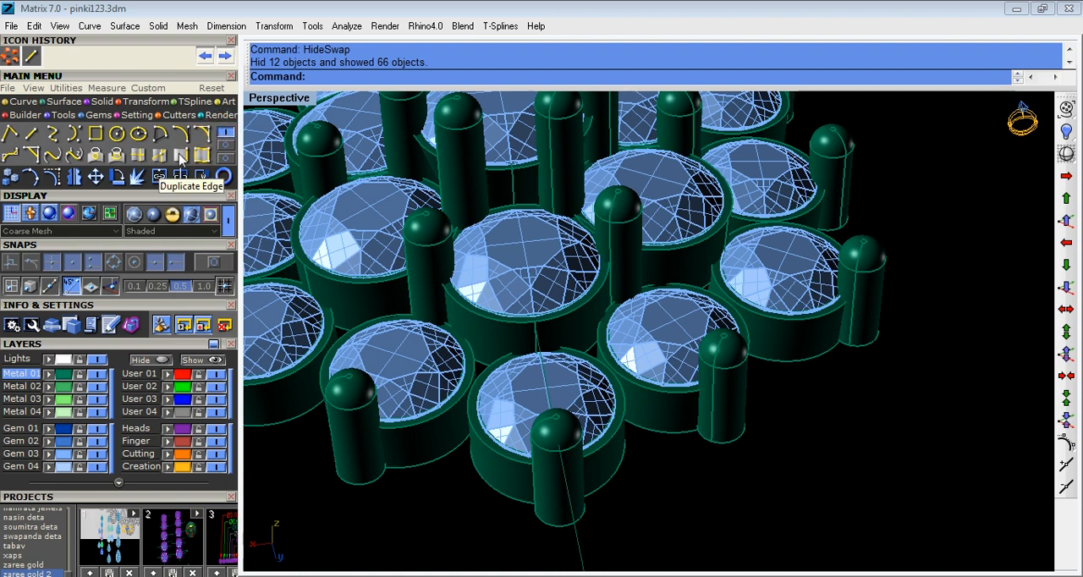
# - Run HideSwap again so only the ring of small overlapping circles remains visible from above
pyautogui.click(180, 156)
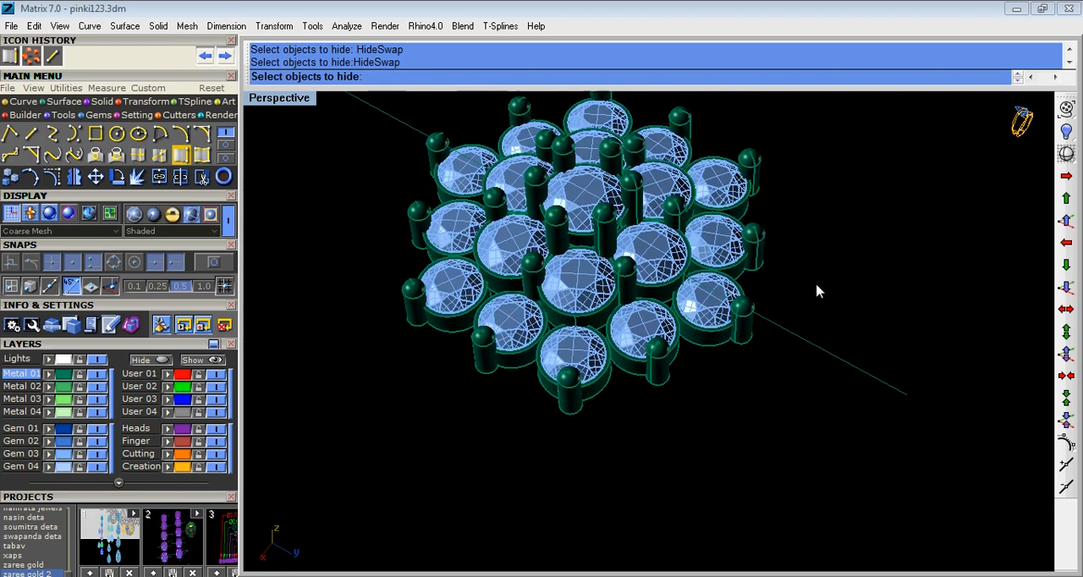
pyautogui.press('Enter')
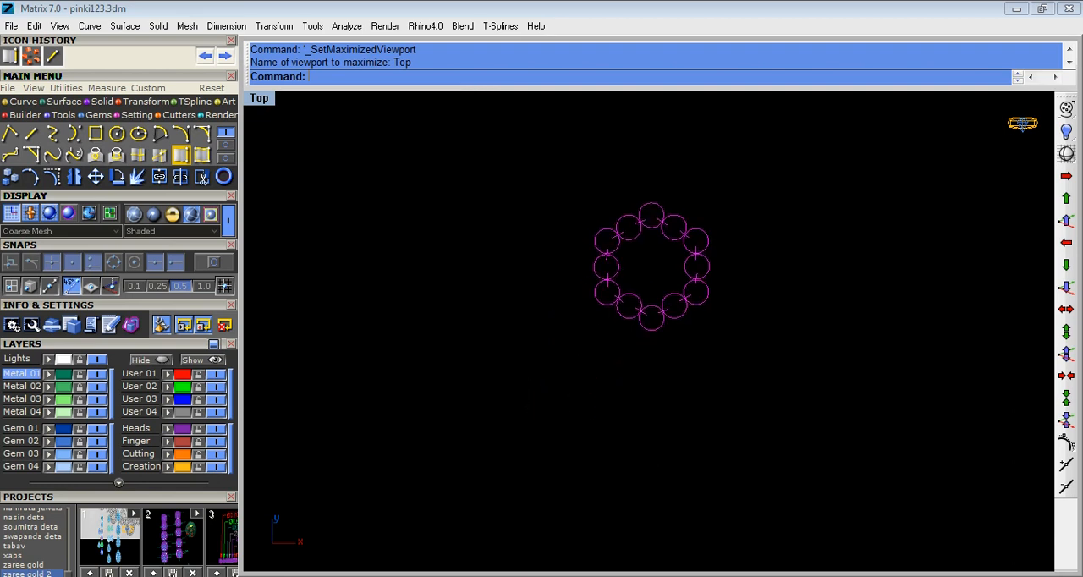
pyautogui.moveTo(146, 210)
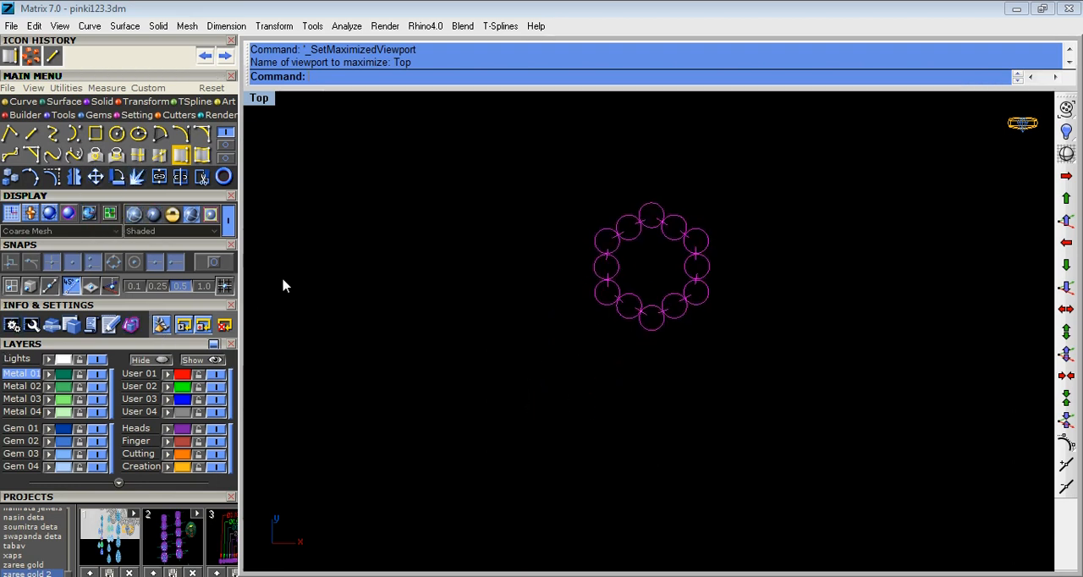
pyautogui.moveTo(245, 328)
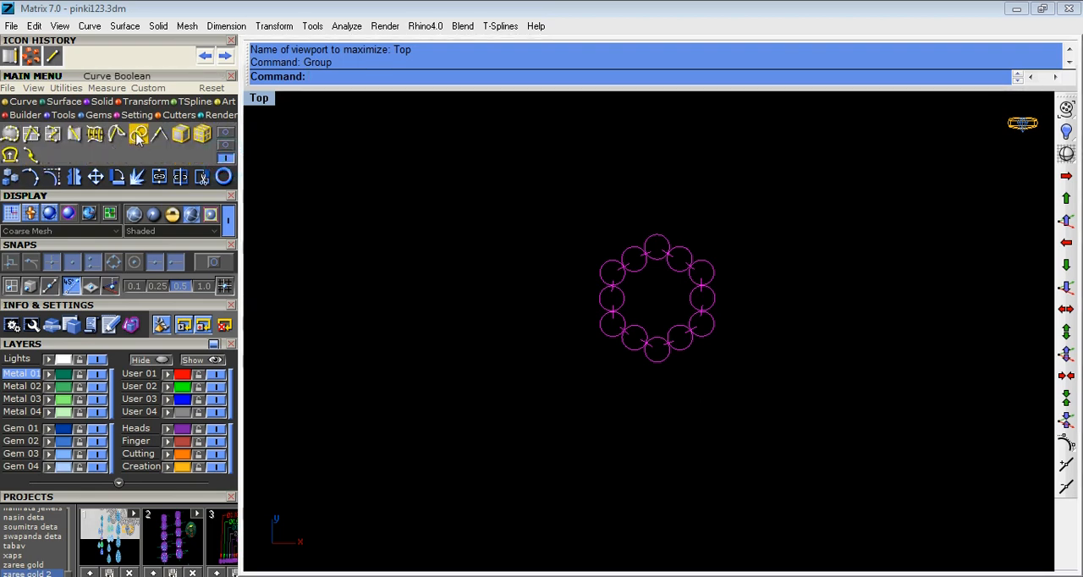
pyautogui.moveTo(139, 133)
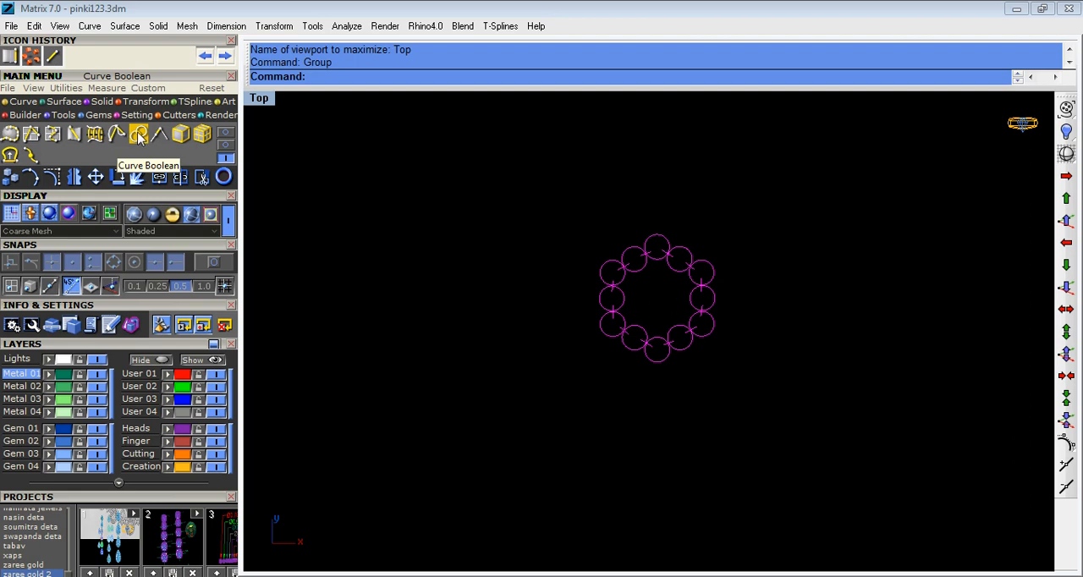
# - Curve-Boolean the overlapping circles into one scalloped flower outline and remove the leftover curves
pyautogui.click(138, 133)
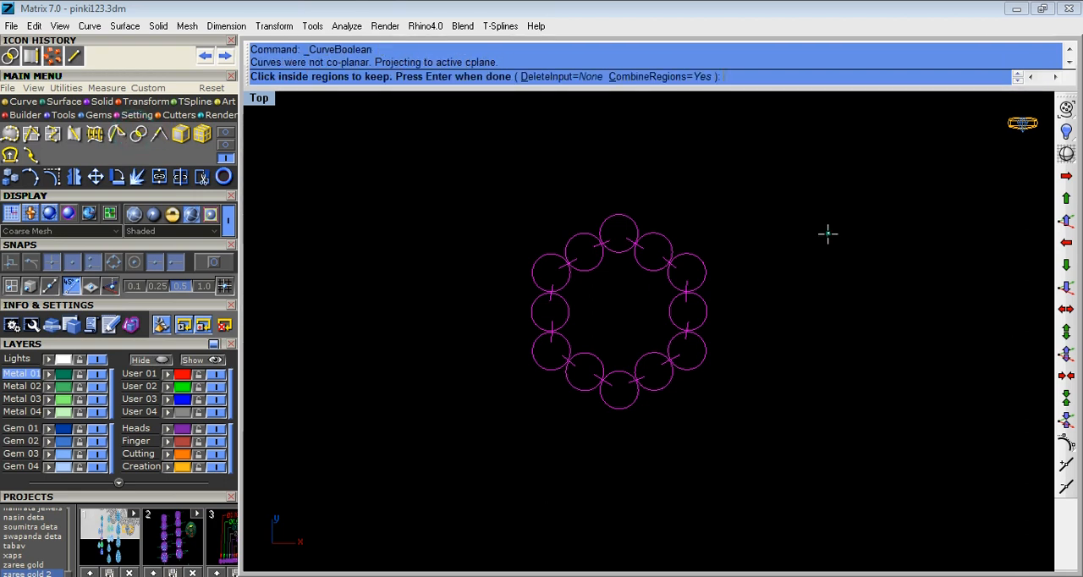
pyautogui.click(618, 319)
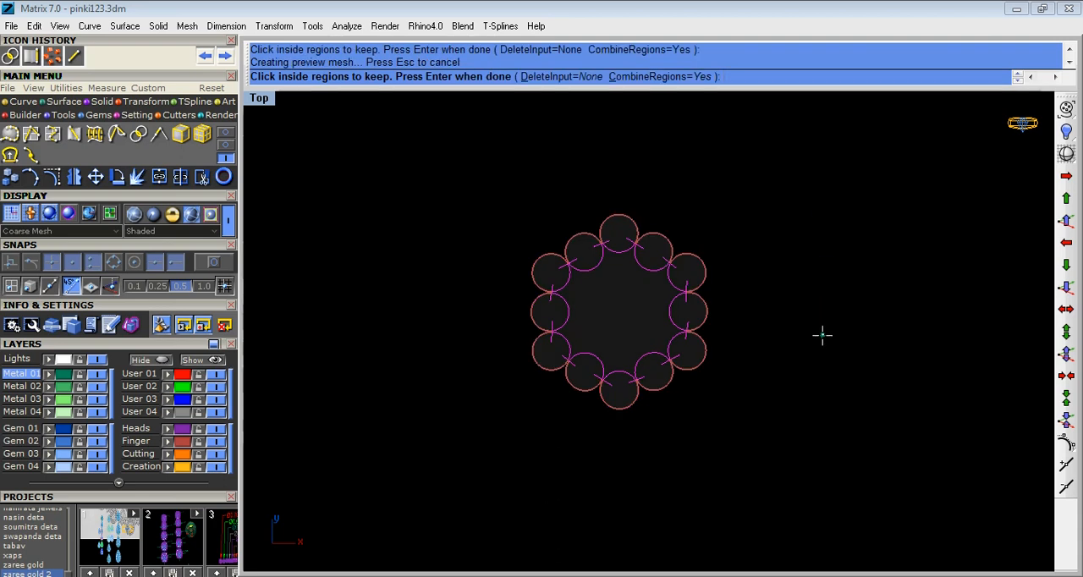
pyautogui.press('Enter')
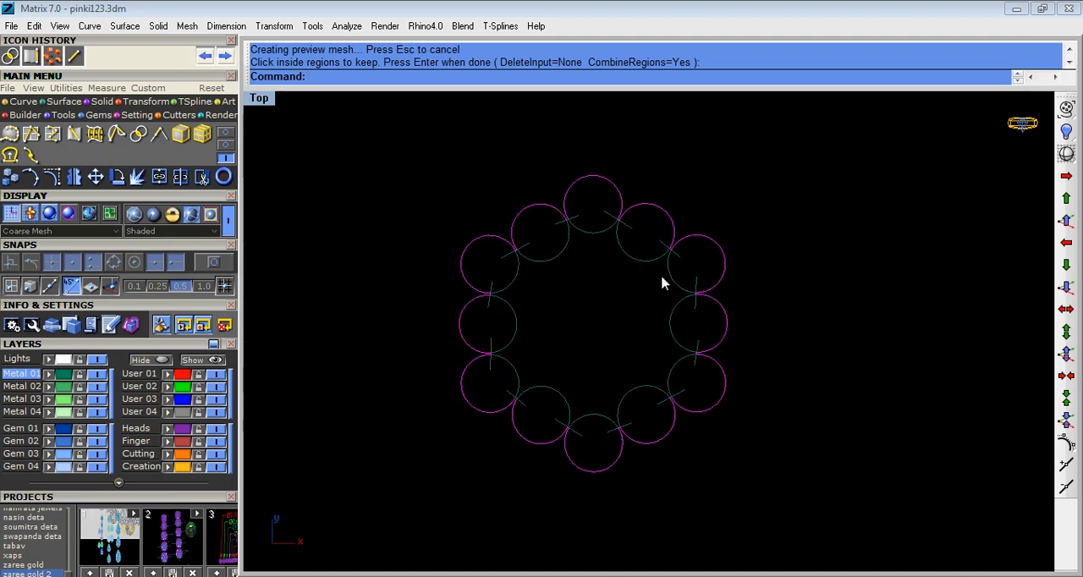
pyautogui.click(653, 261)
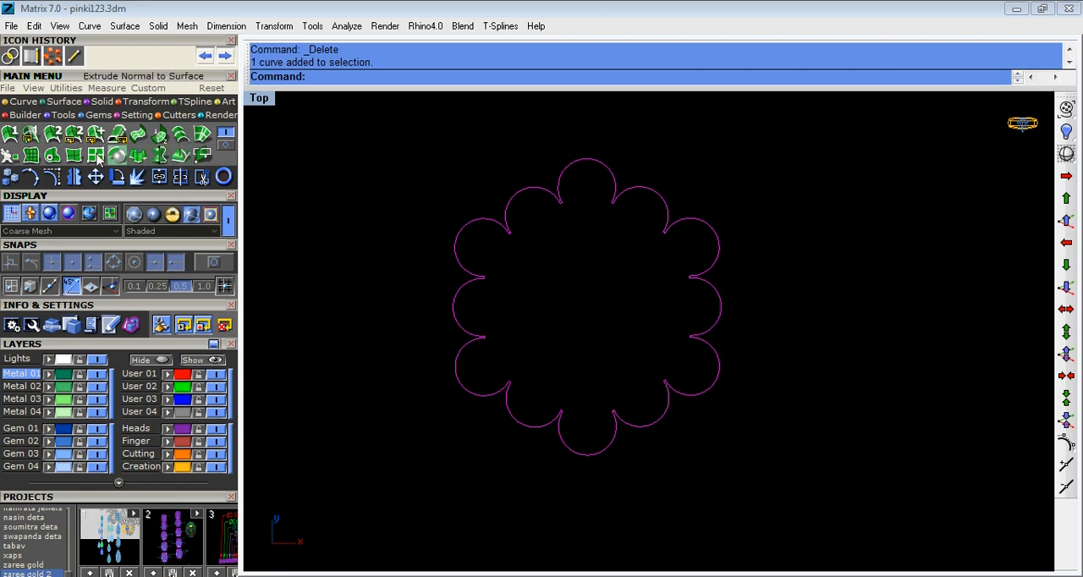
# - Create a flat Patch surface inside the scalloped outline with default settings
pyautogui.click(101, 156)
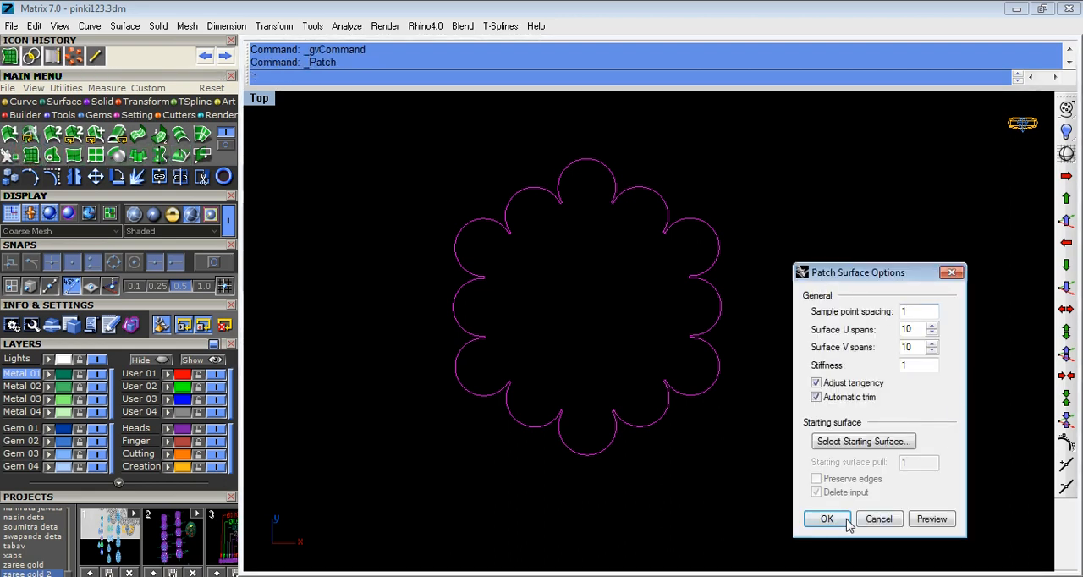
pyautogui.click(824, 518)
pyautogui.write('O')
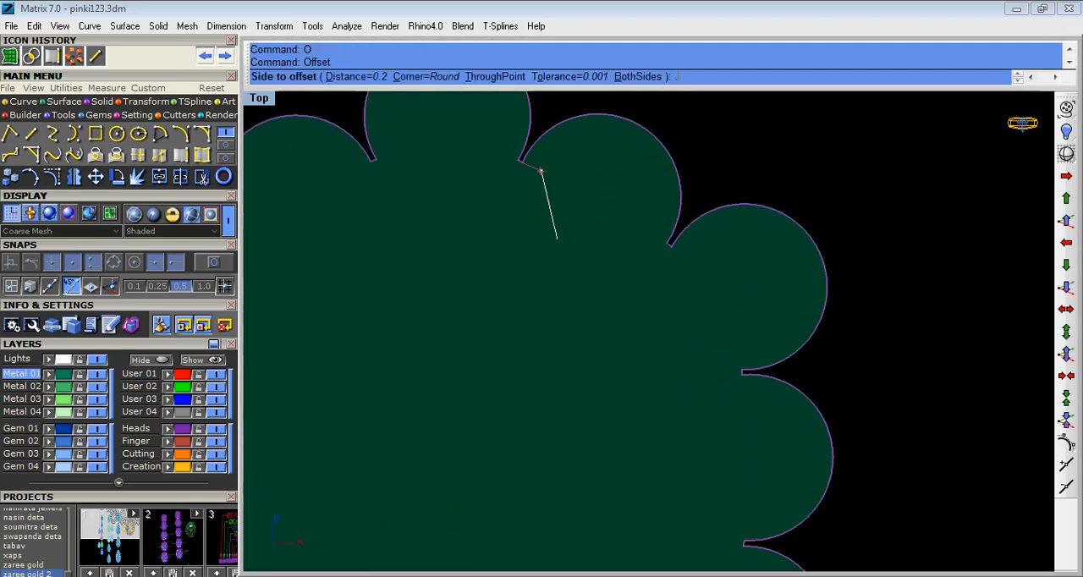
# - Offset the scalloped curve 0.6 to both sides, forming a closed wavy band outline
pyautogui.write('.6')
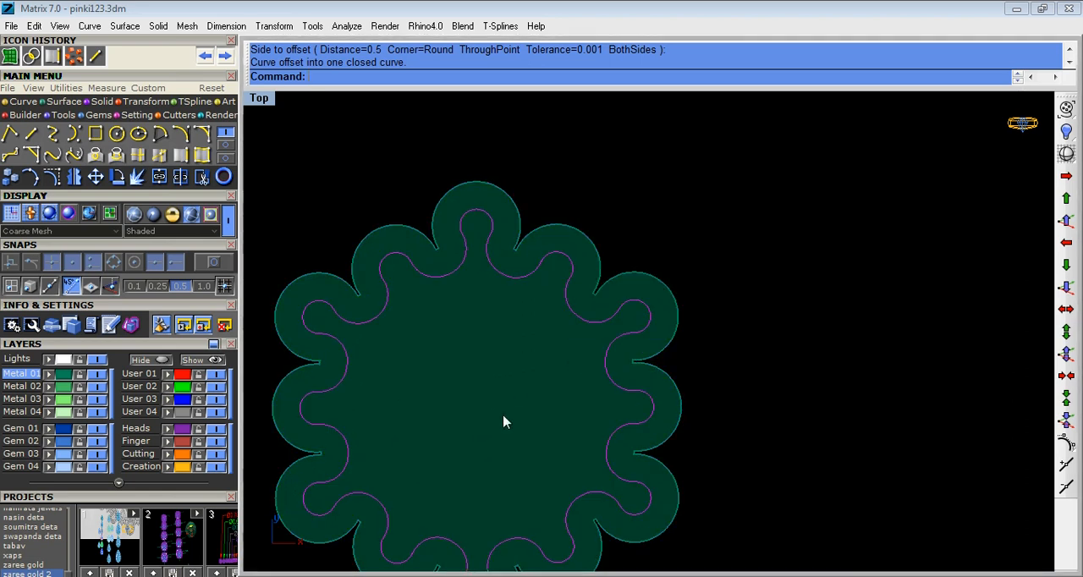
pyautogui.moveTo(152, 357)
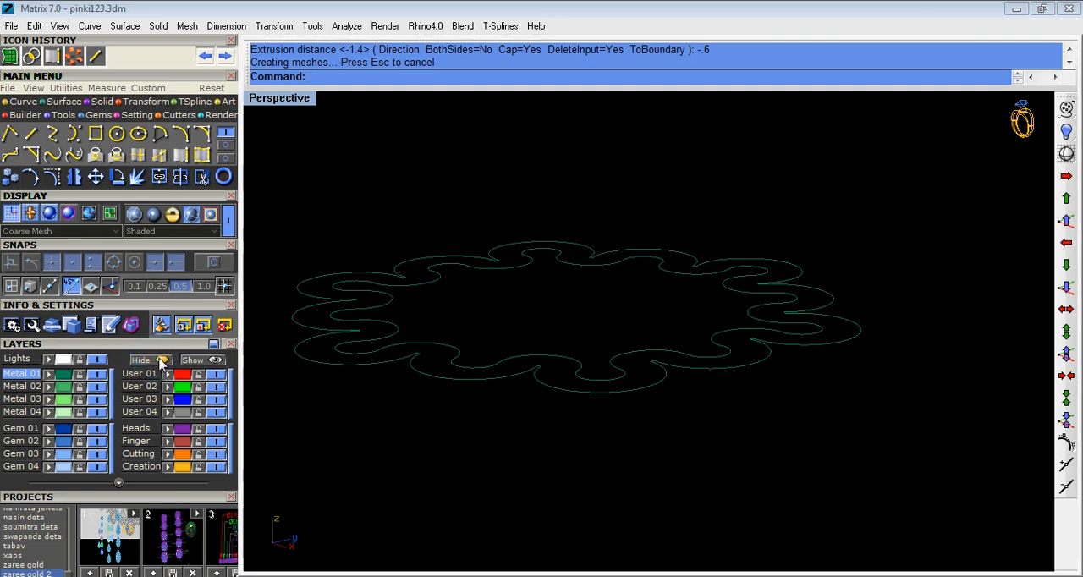
pyautogui.moveTo(157, 373)
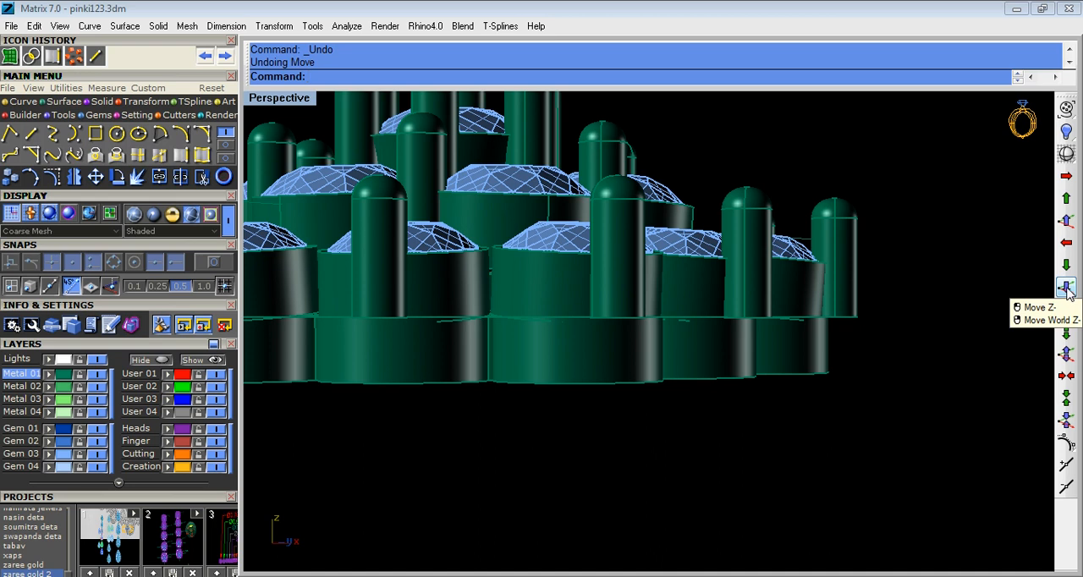
# - Move the wavy band down 1 unit in Z so it sits beneath the collets
pyautogui.click(1066, 305)
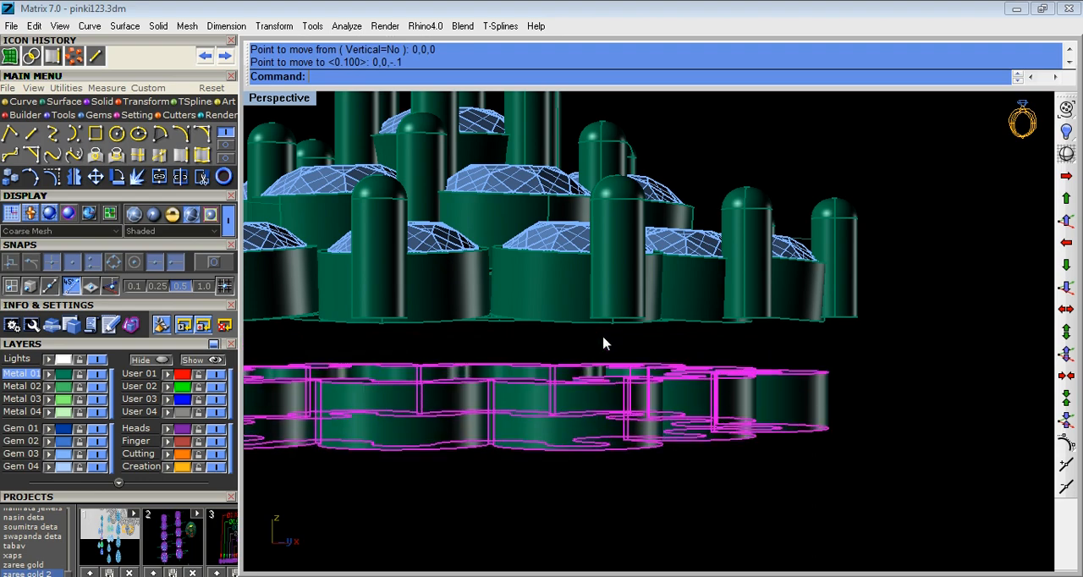
pyautogui.press('Ctrl+z')
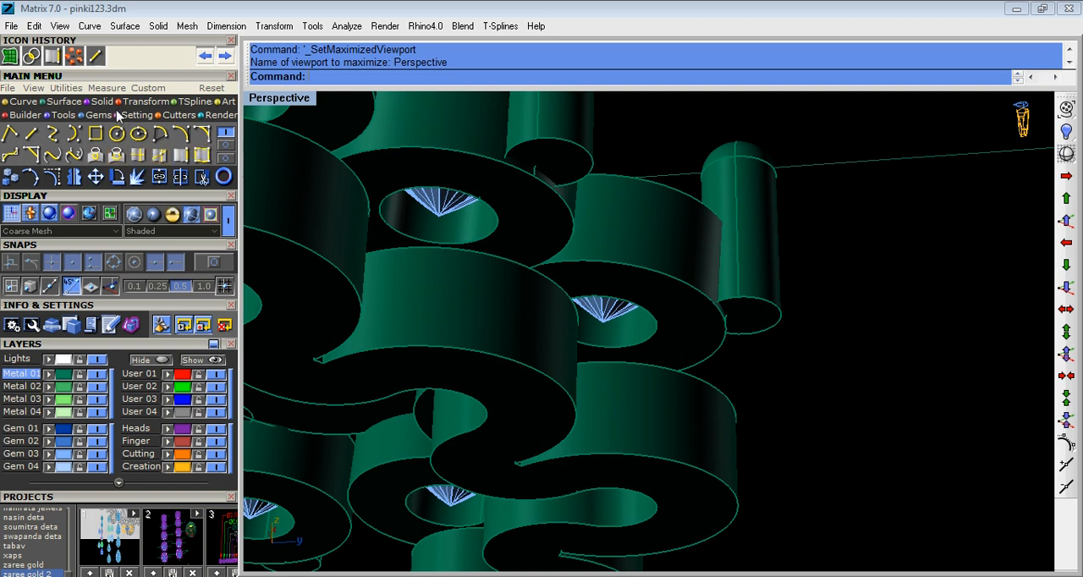
pyautogui.moveTo(97, 135)
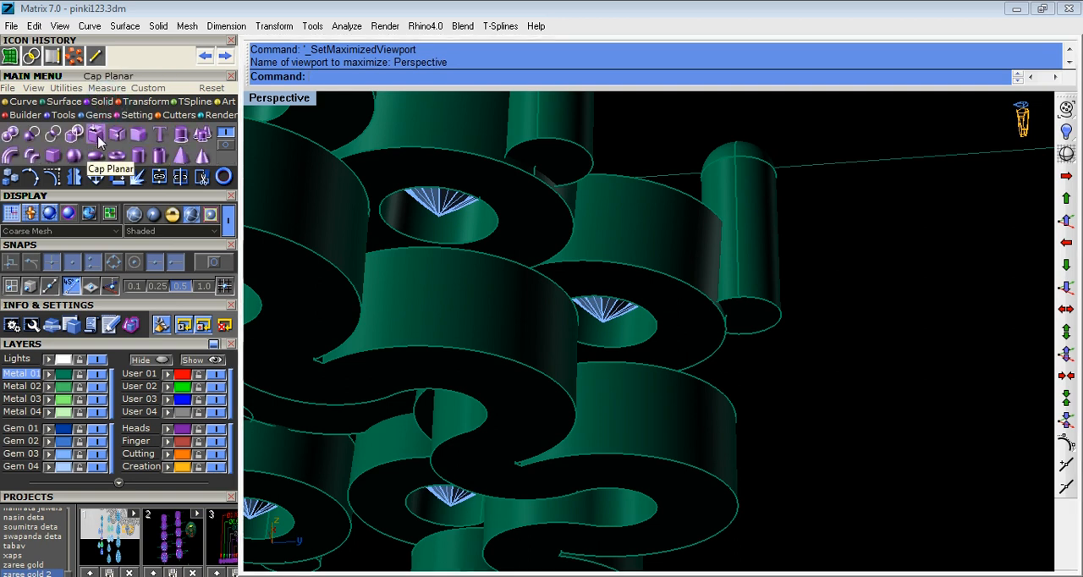
# - Cap the band's open ends planar and extract a copy of a prong post's bottom face
pyautogui.click(116, 134)
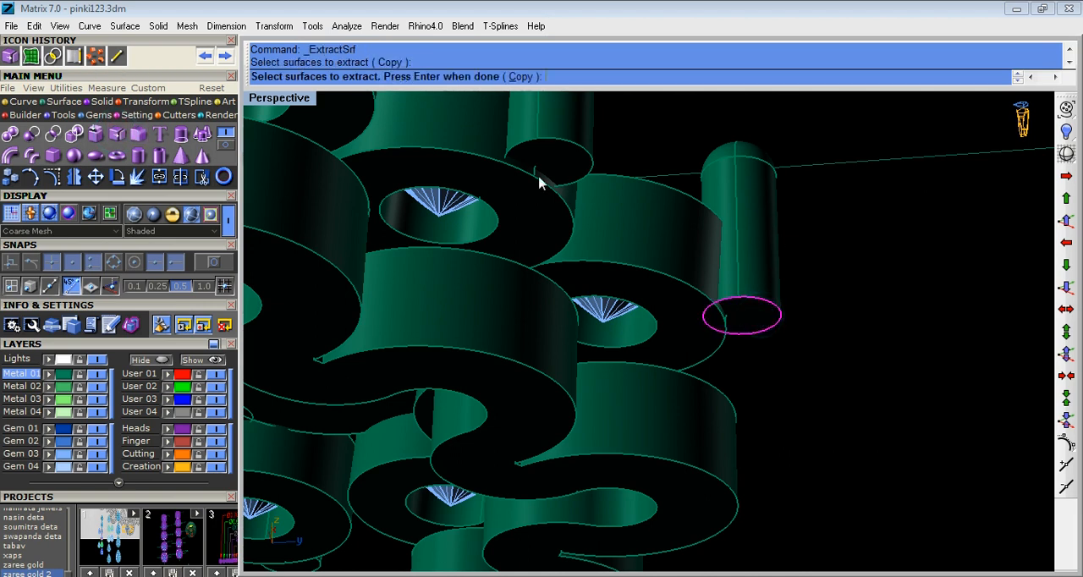
pyautogui.click(545, 166)
pyautogui.write('os')
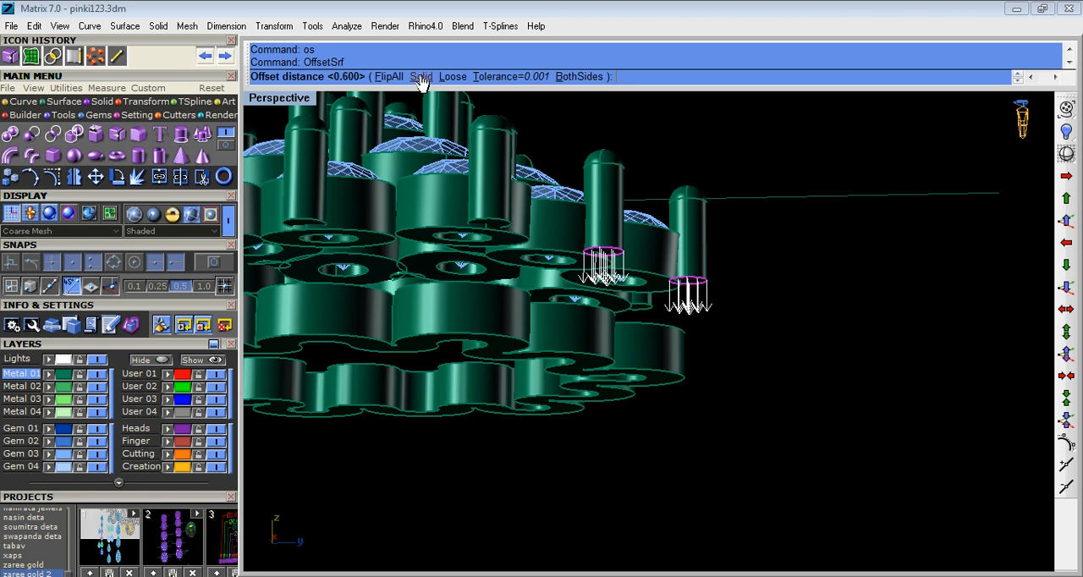
# - Offset the extracted base faces as solids with distance 1 to form the posts
pyautogui.click(427, 76)
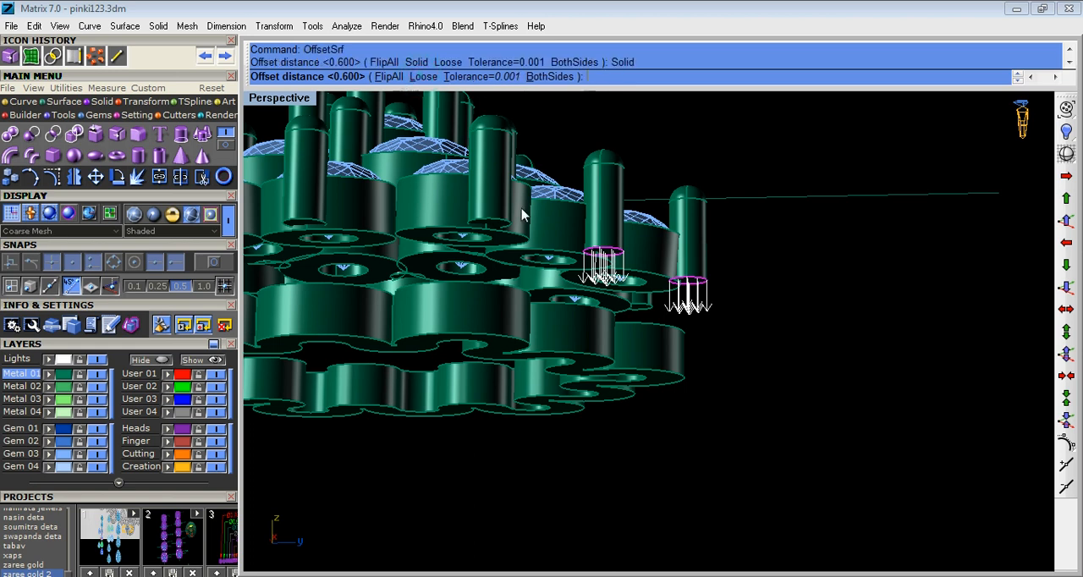
pyautogui.press('Enter')
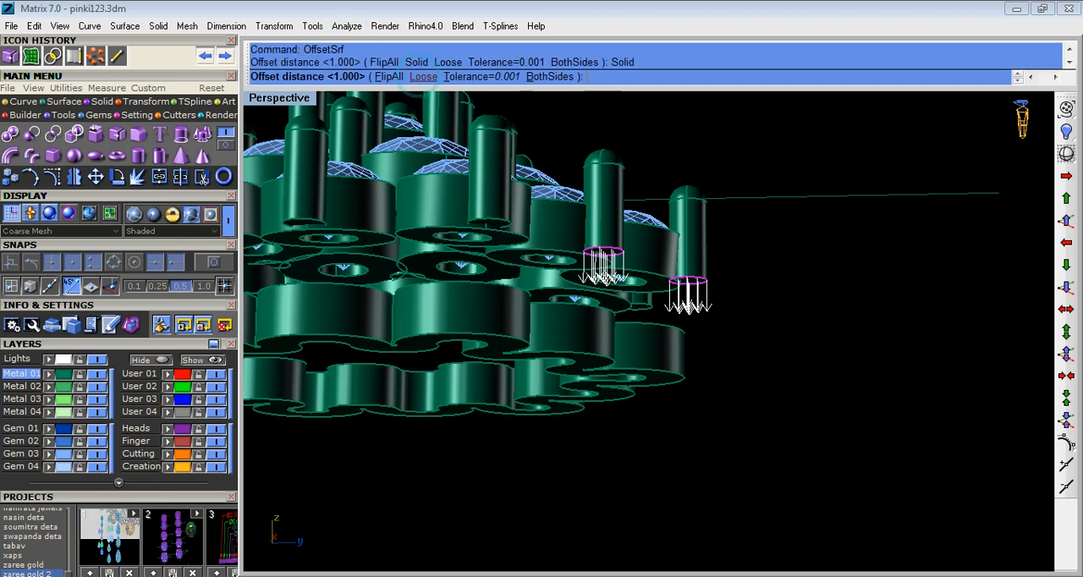
pyautogui.write('1')
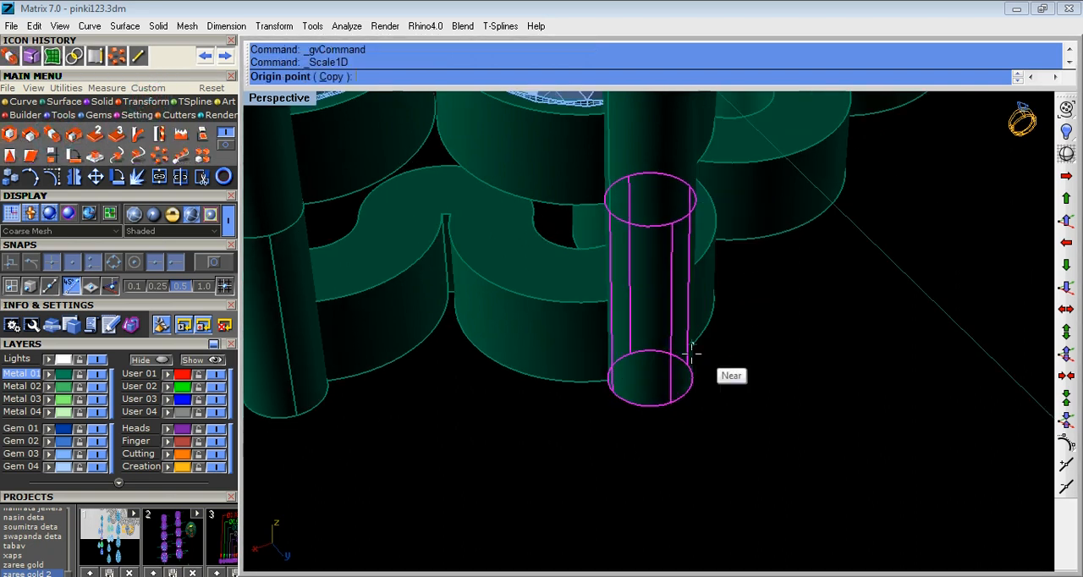
# - Stretch copies of the posts with Scale1D from their base so they reach down through the gallery band
pyautogui.click(685, 193)
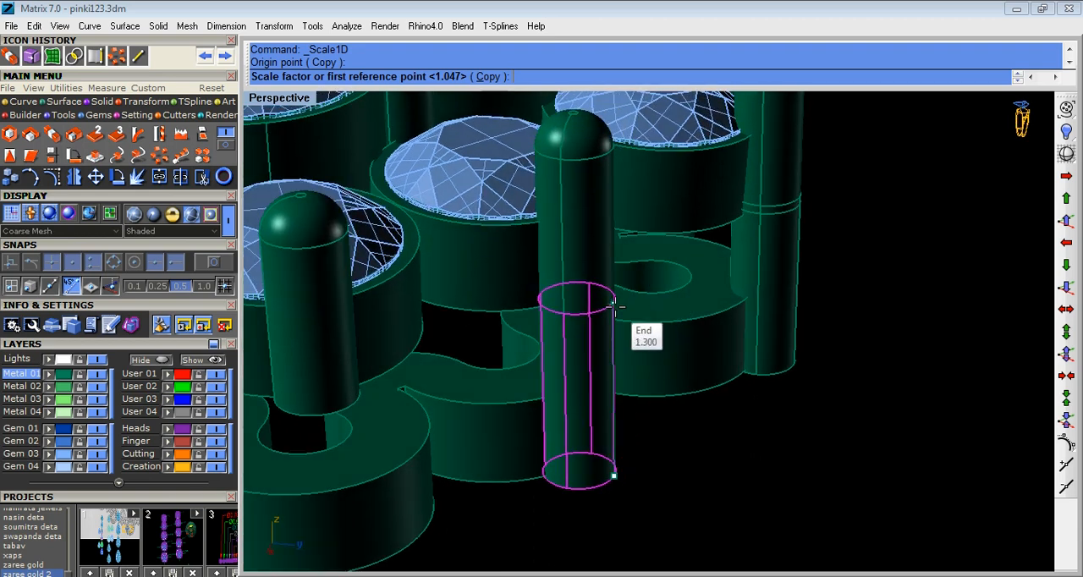
pyautogui.click(606, 291)
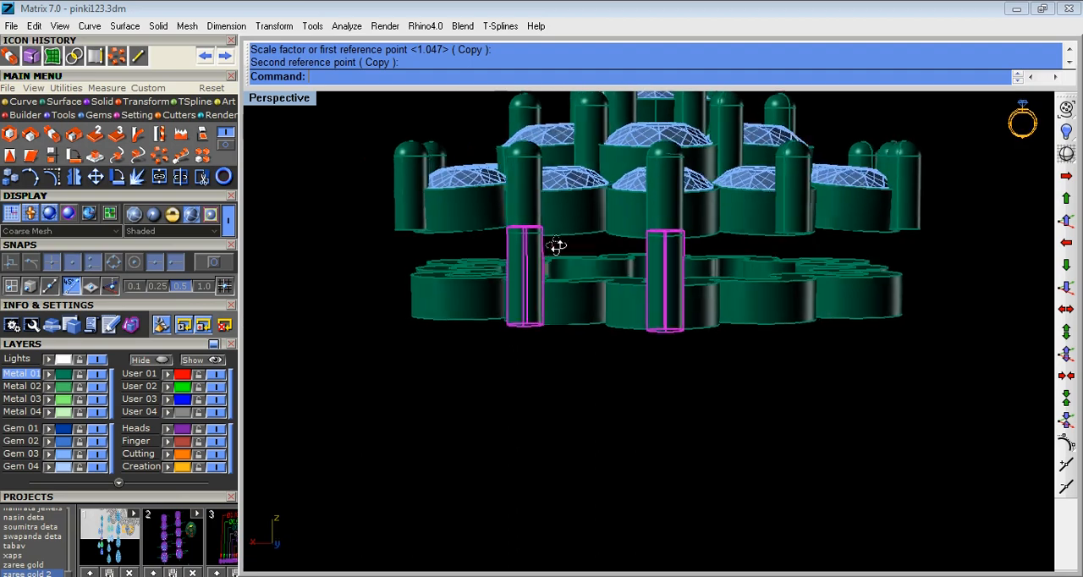
pyautogui.moveTo(555, 247); pyautogui.dragTo(668, 333)
pyautogui.write('0')
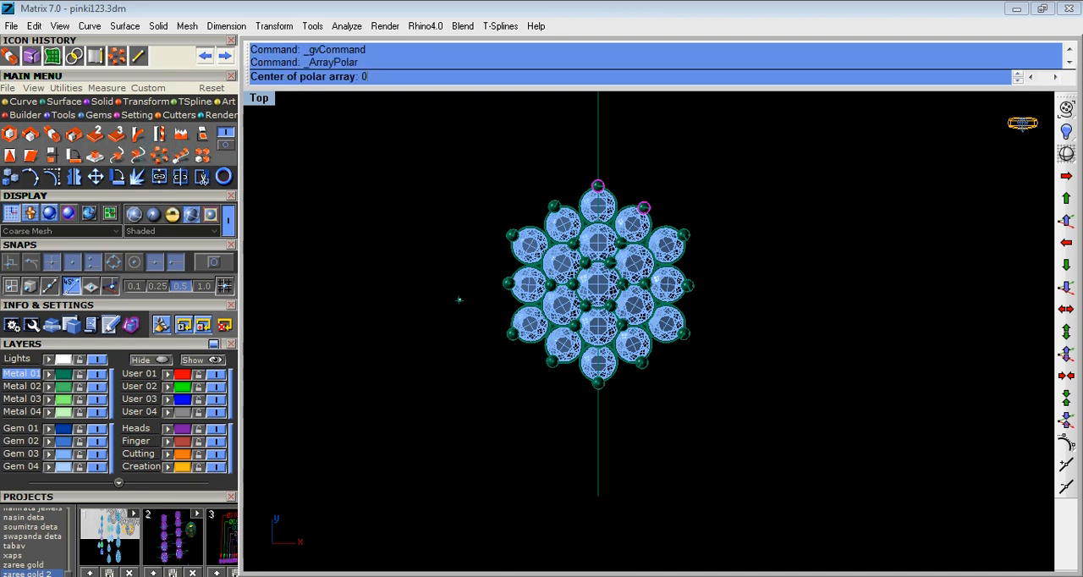
# - Polar-array the linking posts around the origin so they ring the gem cluster
pyautogui.press('Enter')
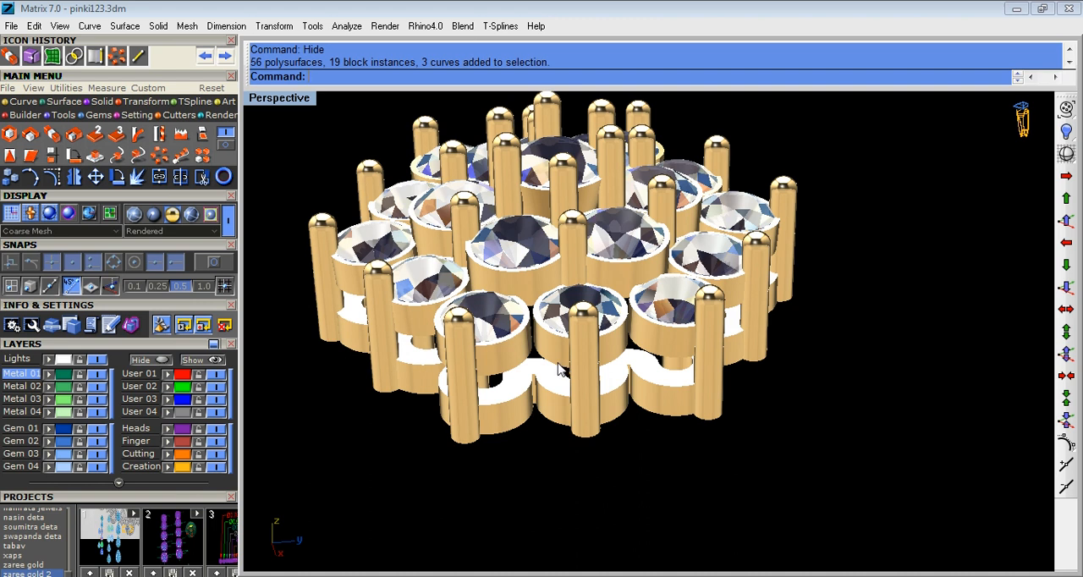
pyautogui.moveTo(517, 364)
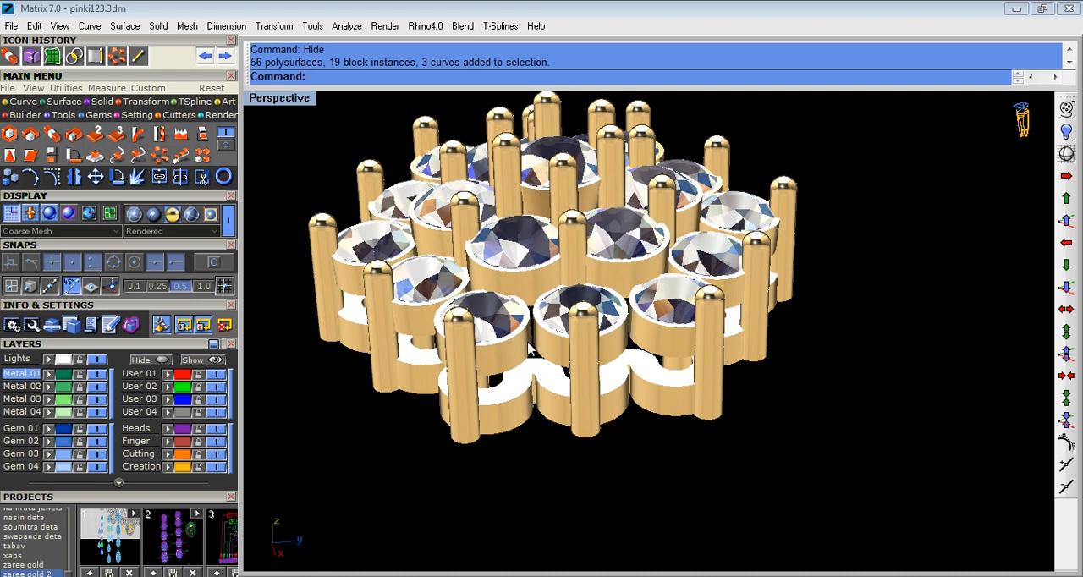